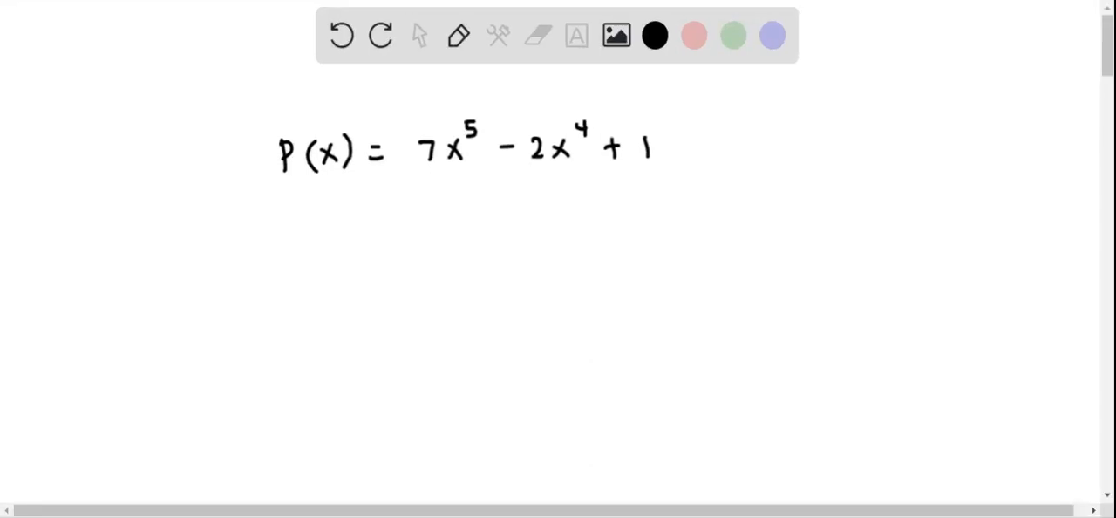
Step: Draw a rightward arrow pointing at p(x) = 7x^5 − 2x^4 + 1
drag(178, 155, 223, 155)
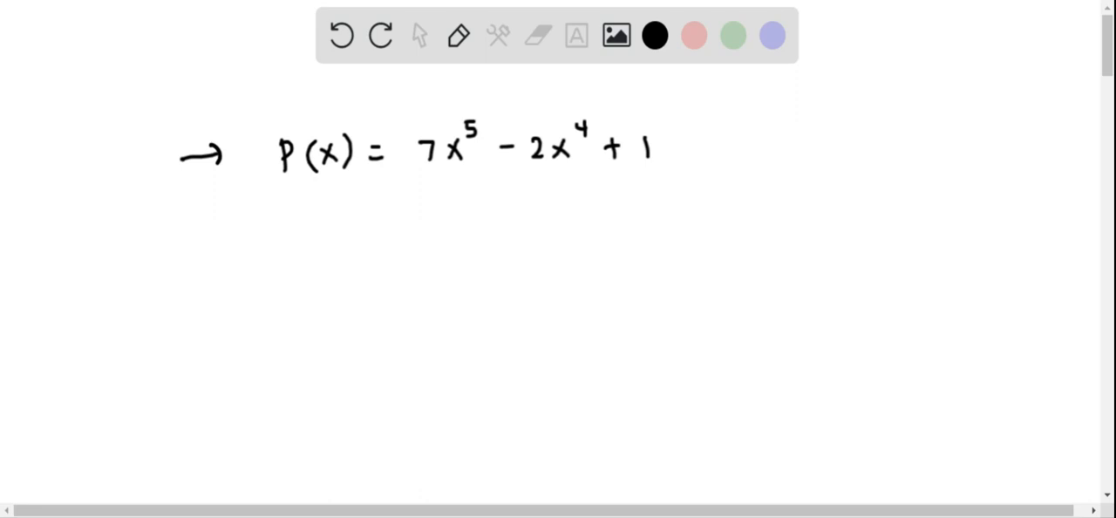
Step: Add a downward arrow under p(x) and handwrite 'Polynomial func.' with the continuity note begun
drag(281, 200, 280, 258)
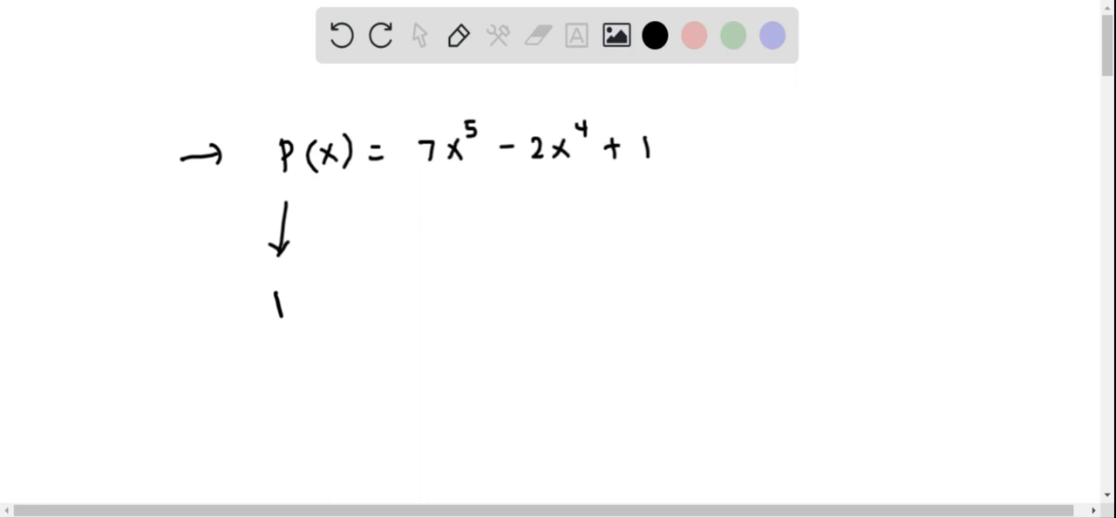
drag(276, 311, 327, 305)
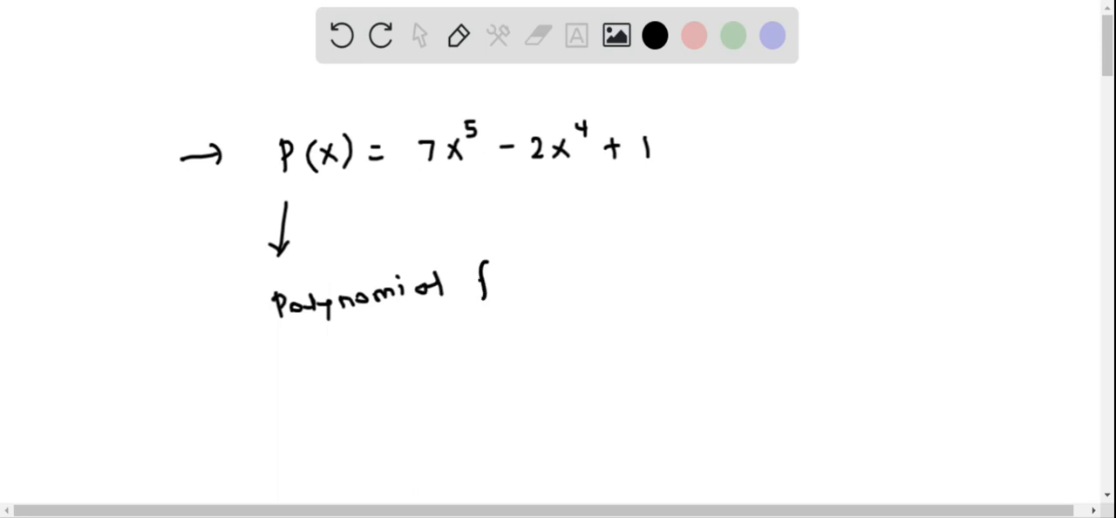
drag(471, 287, 549, 279)
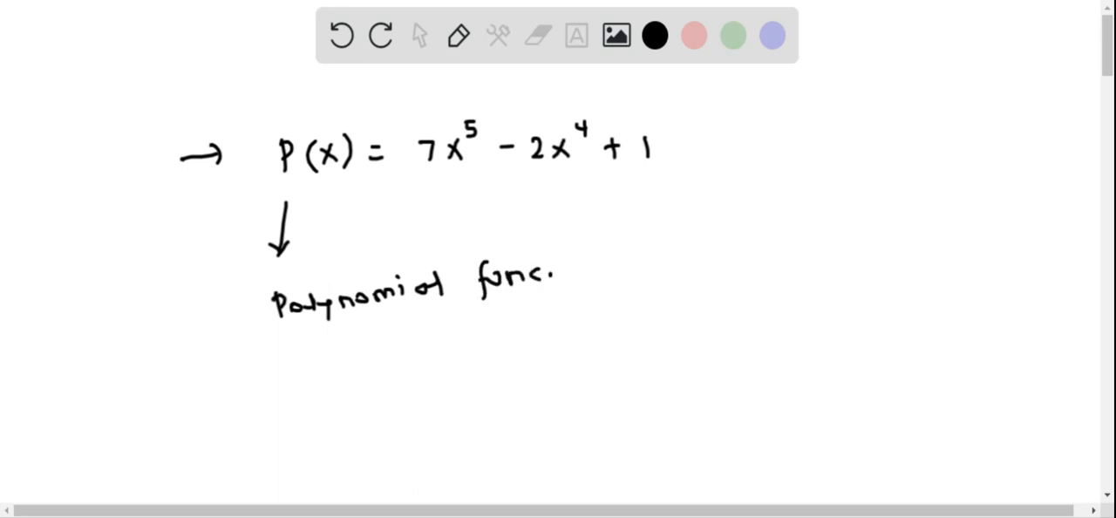
drag(206, 317, 248, 300)
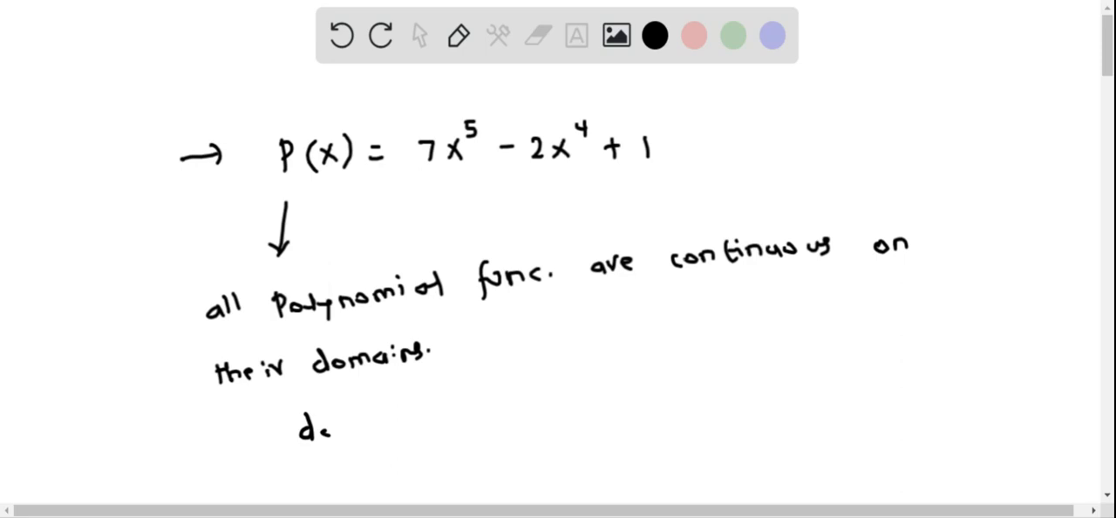
Step: Handwrite 'domain : (−∞, ∞)' beneath the continuity note
text(domain : (-∞, ∞)
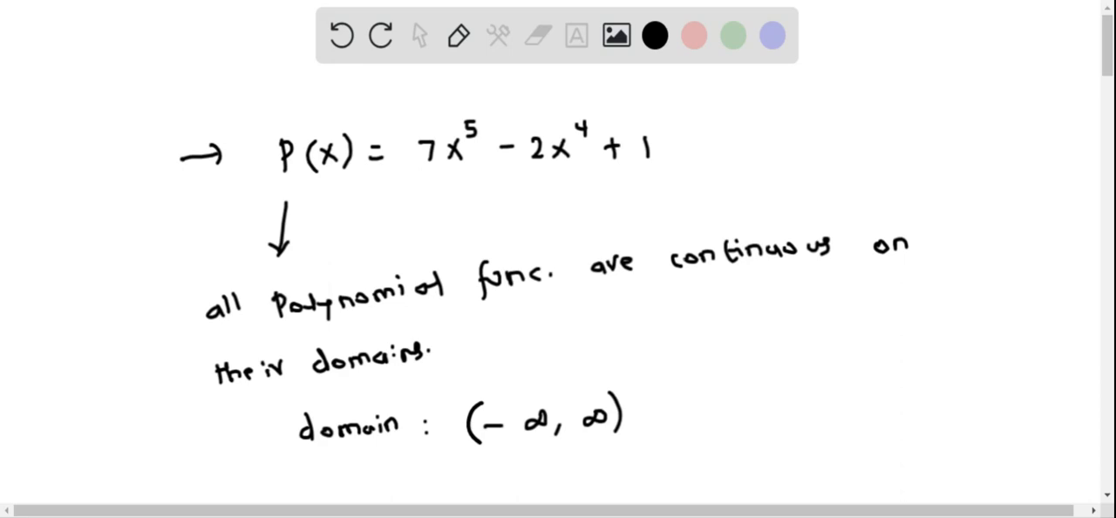
scroll(up, 3)
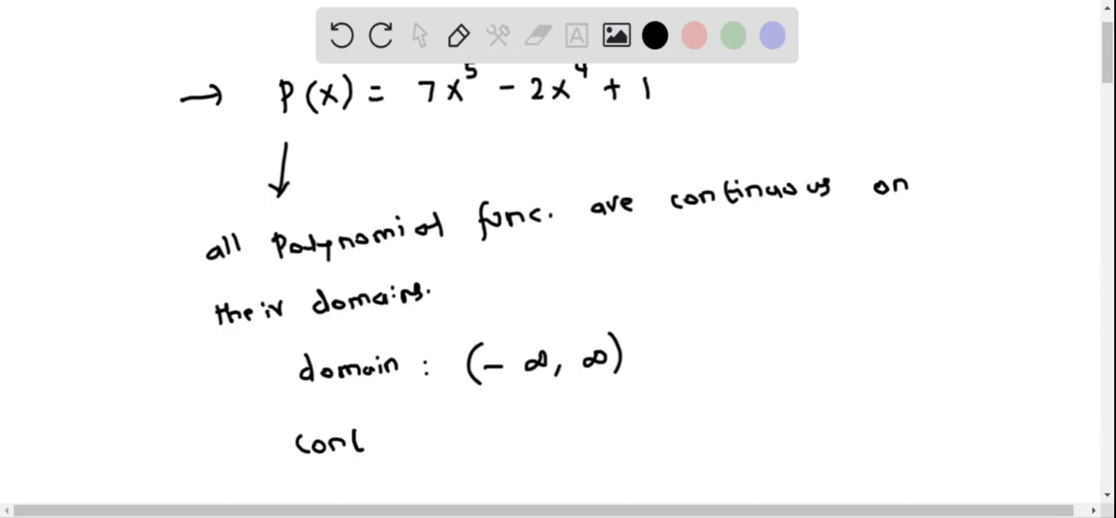
Step: Handwrite 'continuous : (−∞, ∞)' and switch the ink colour to blue
text(continuous : (-∞, ∞)
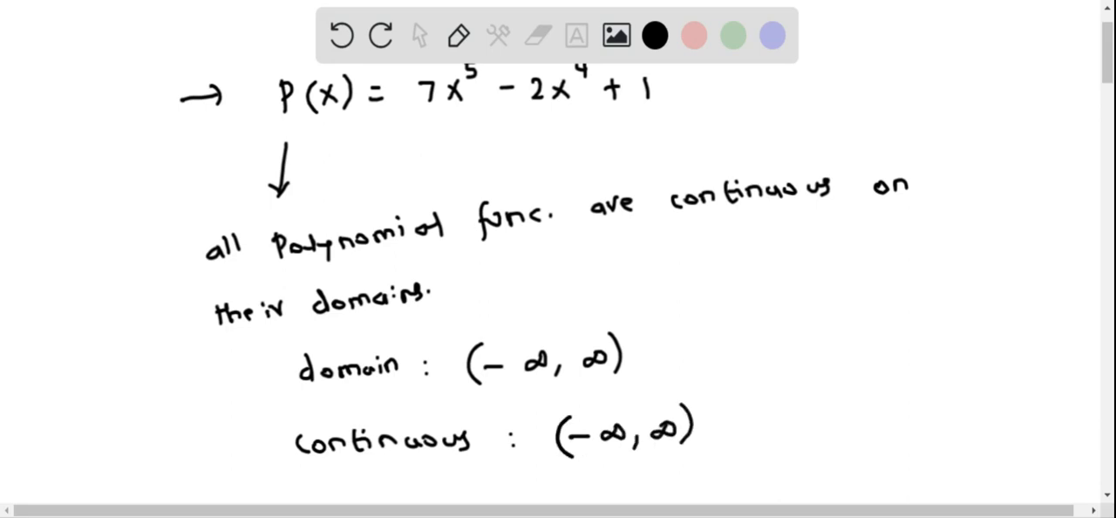
click(772, 35)
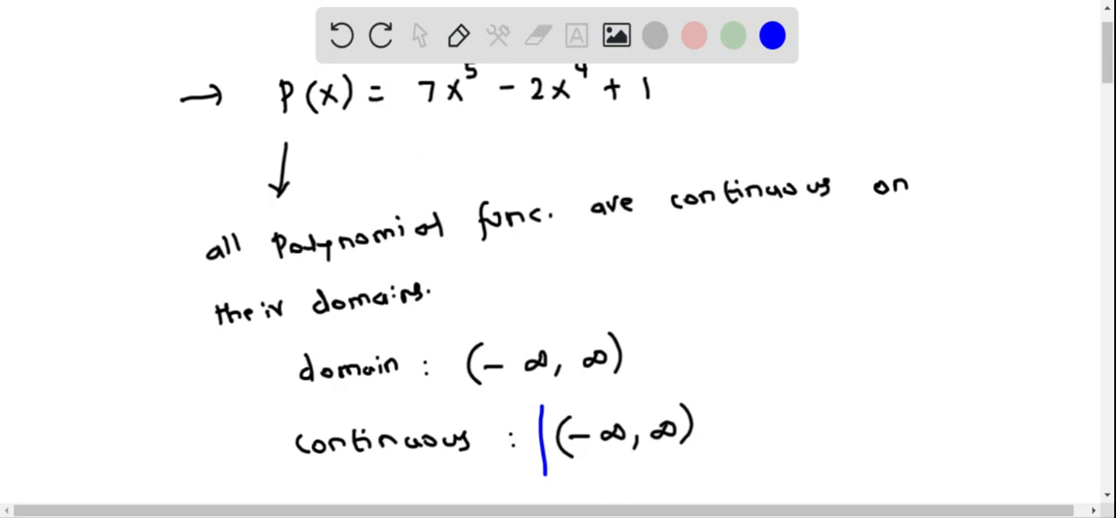